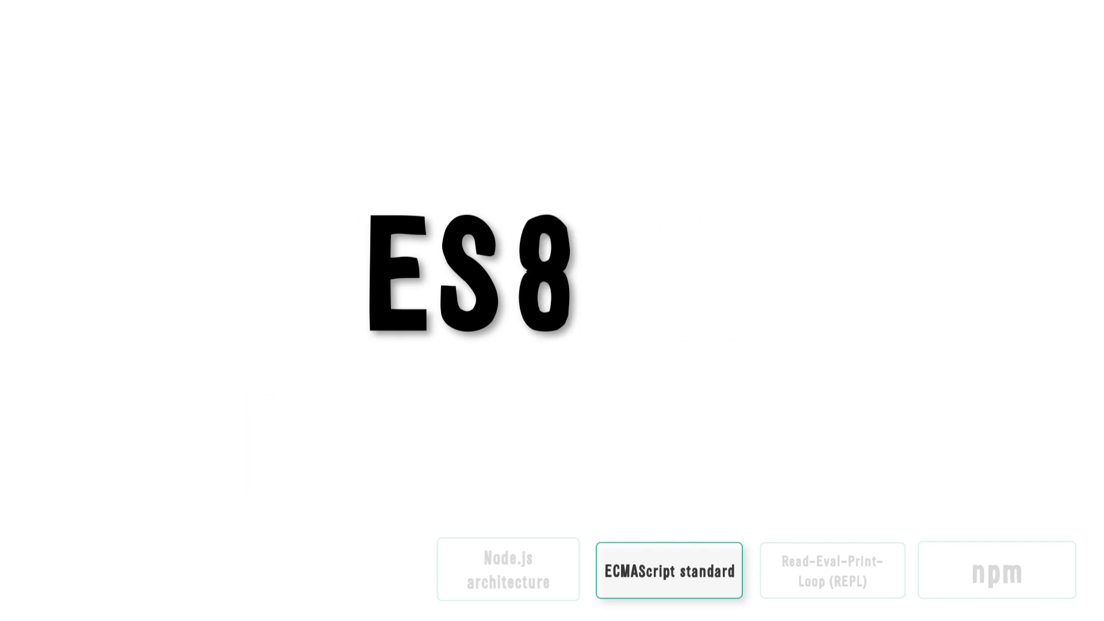
# Go to the REPL section and start typing 'nod' at the Terminal bash prompt.
pyautogui.click(668, 570)
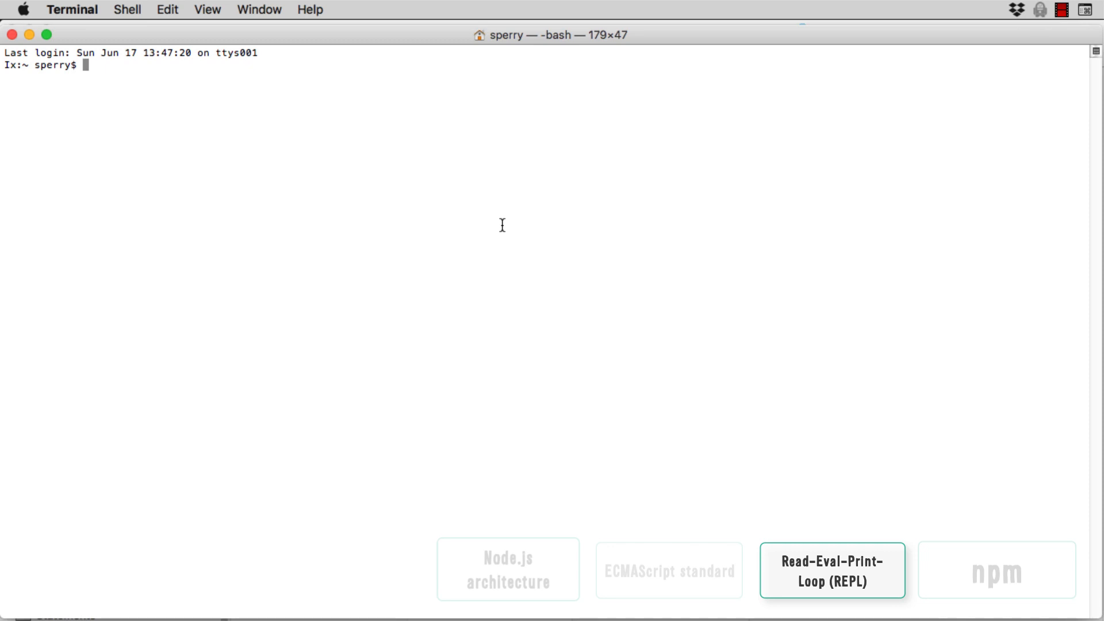
pyautogui.write('nod')
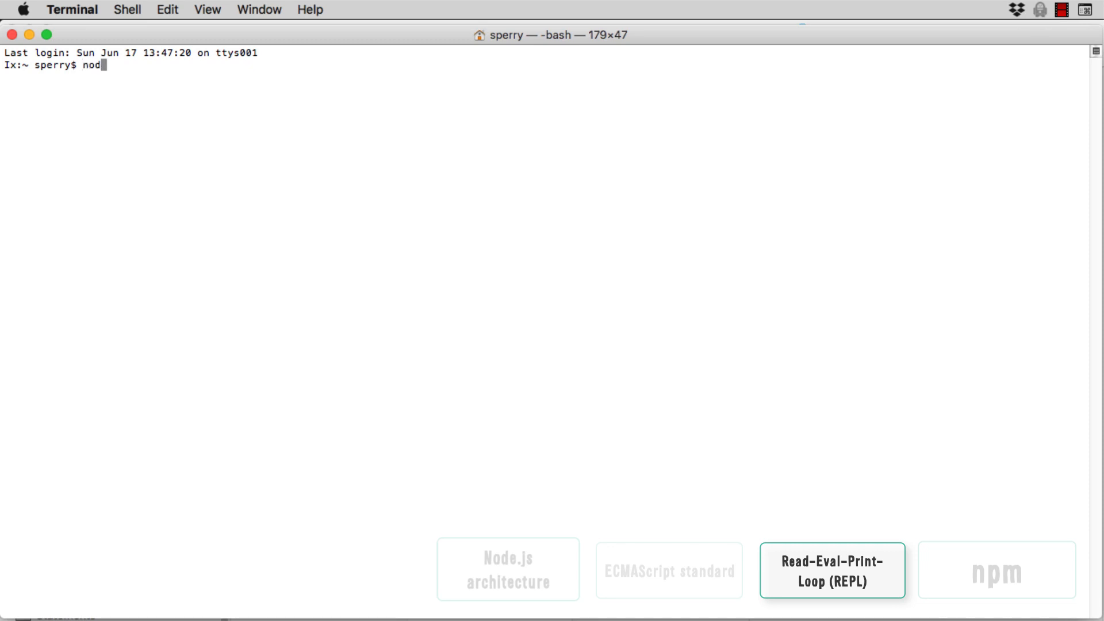